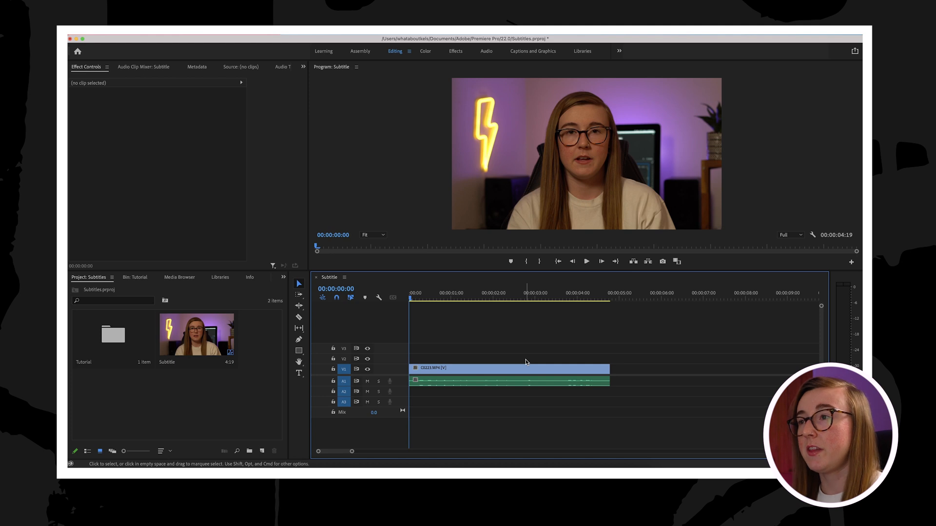
# Step: Select the C0223.MP4 talking-head clip on the timeline to load it into Effect Controls
pyautogui.click(509, 381)
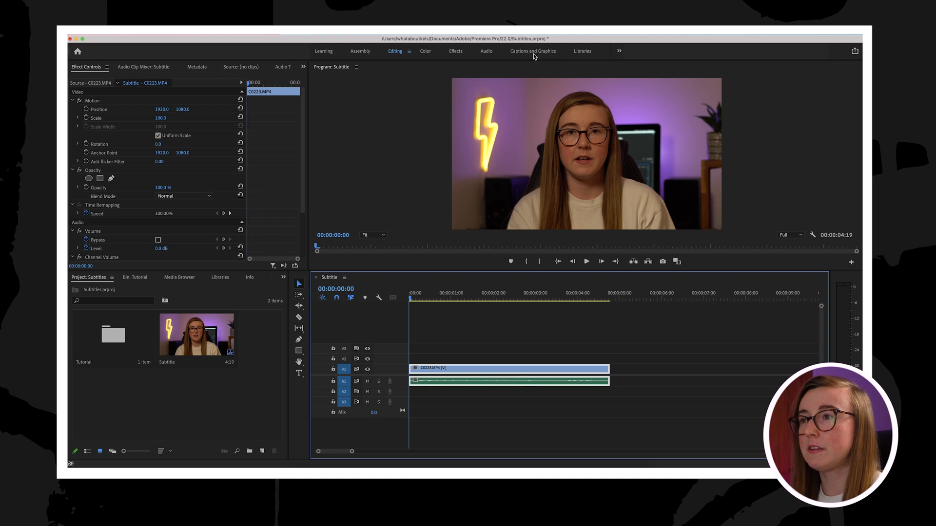
# Step: Switch to the Captions and Graphics workspace
pyautogui.click(532, 51)
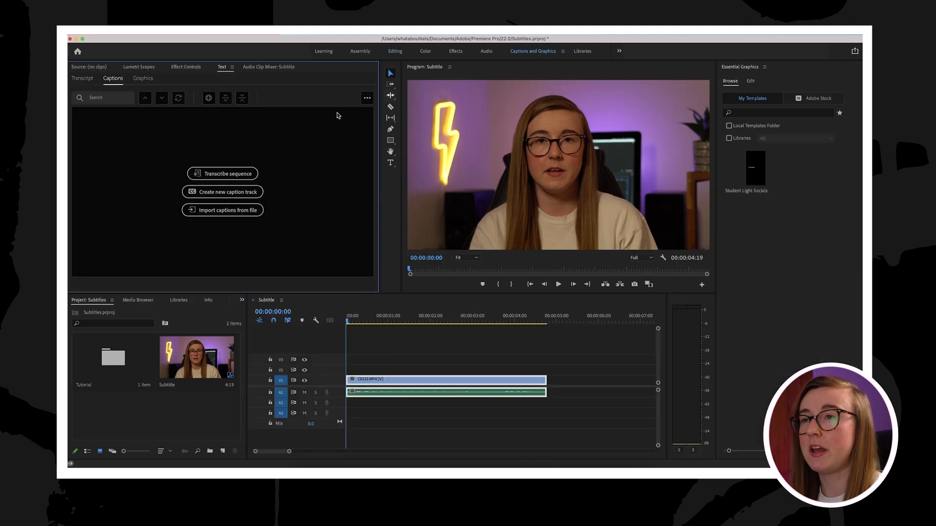
pyautogui.moveTo(282, 175)
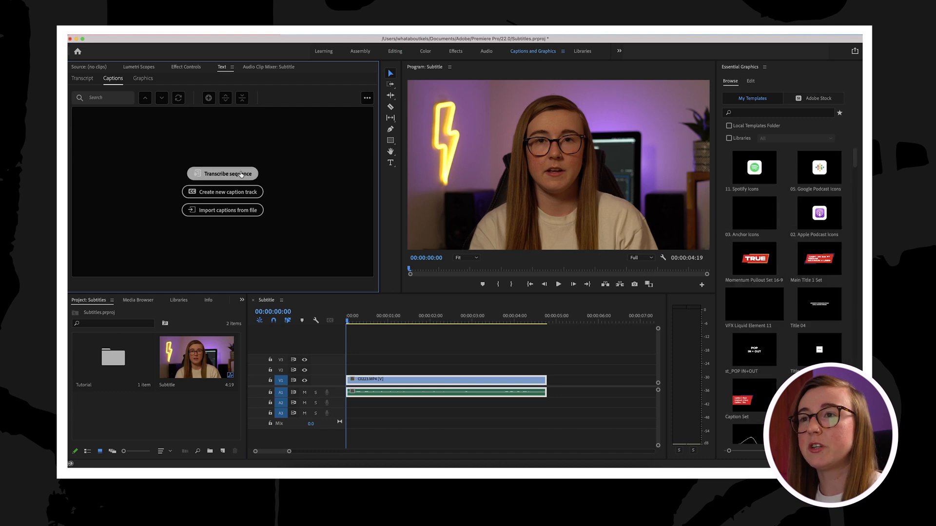
pyautogui.moveTo(222, 192)
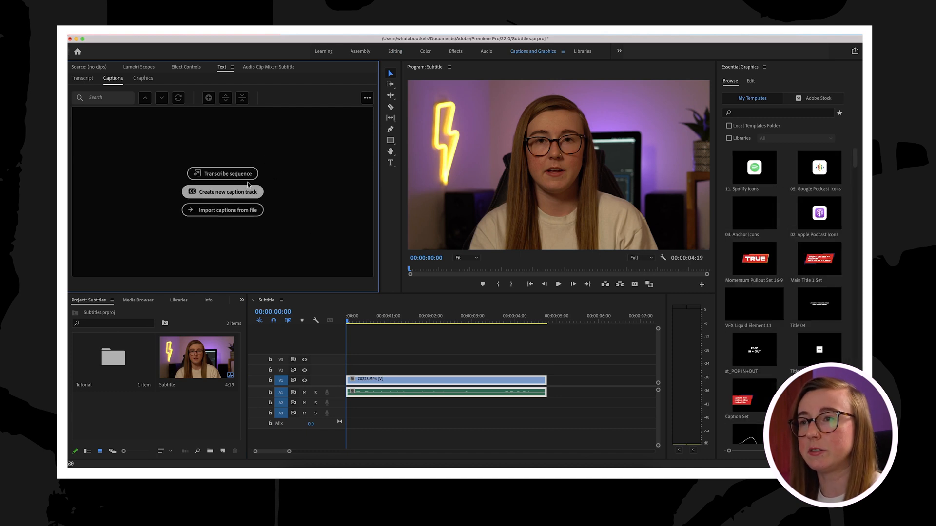
pyautogui.moveTo(222, 173)
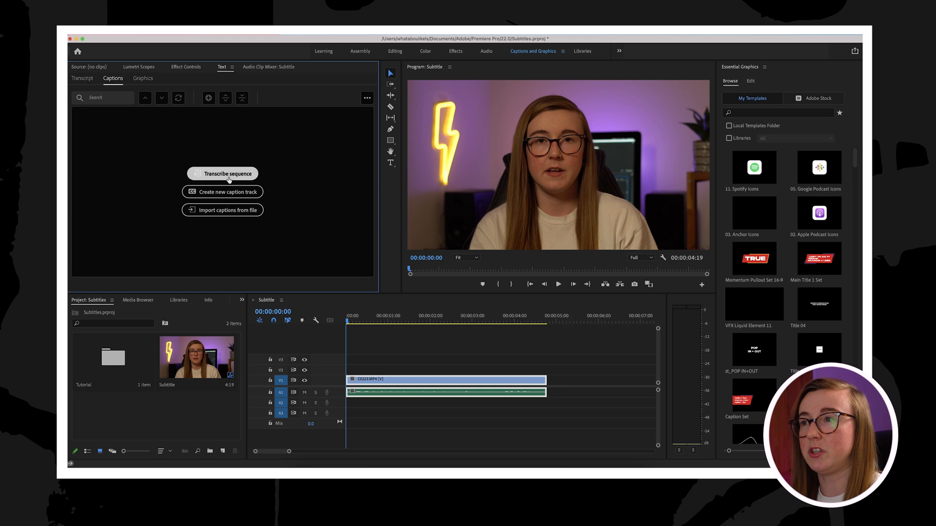
# Step: Set Transcribe sequence to analyse Audio 1 in English across the full sequence
pyautogui.click(222, 174)
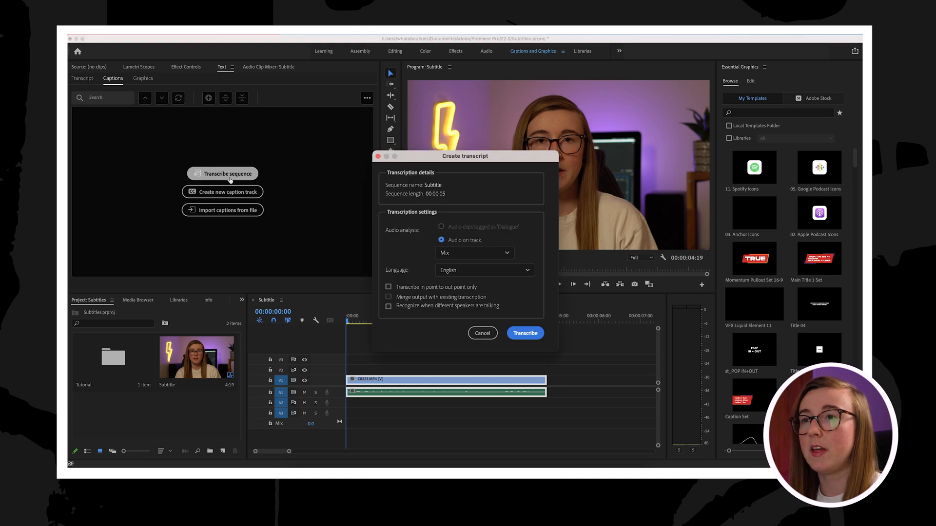
pyautogui.moveTo(462, 198)
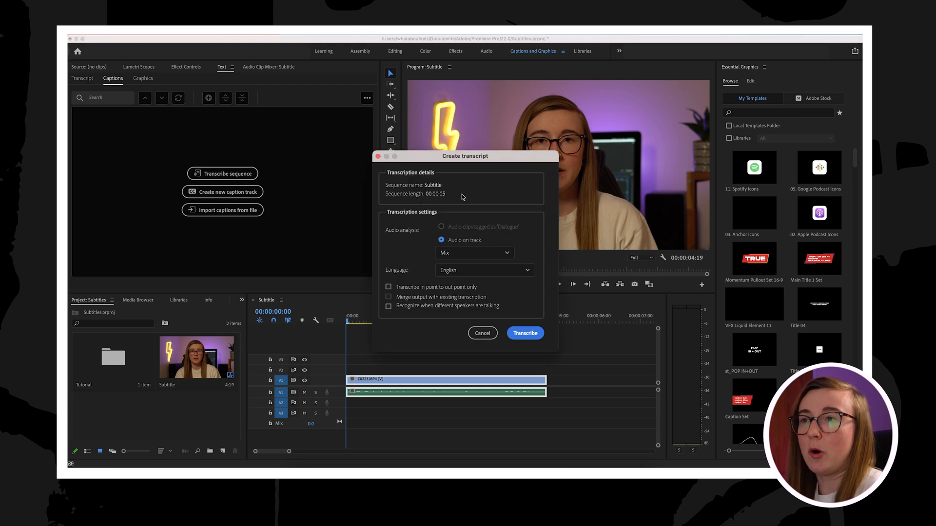
pyautogui.moveTo(457, 197)
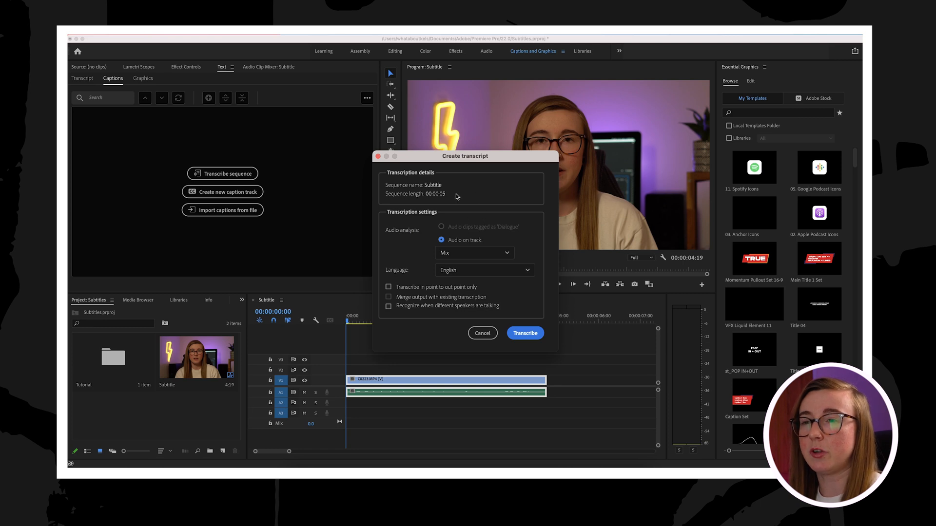
pyautogui.moveTo(410, 254)
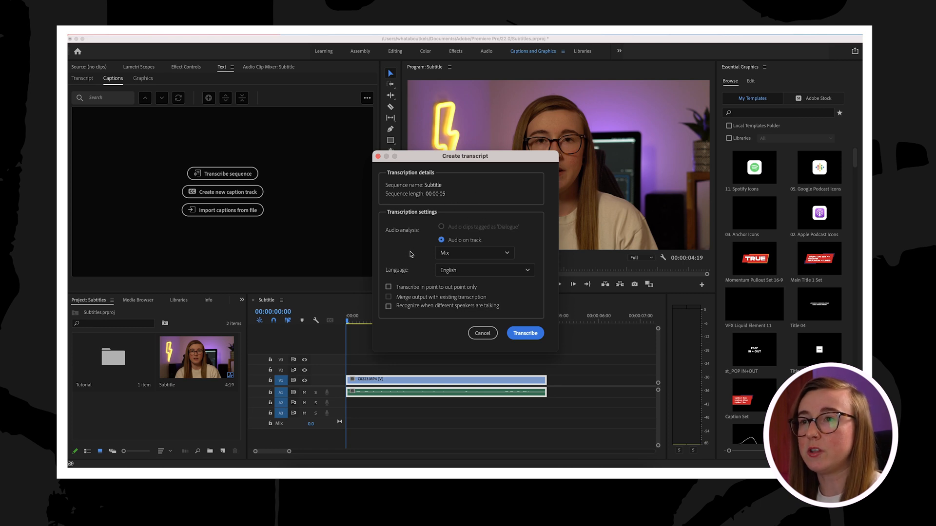
pyautogui.click(473, 252)
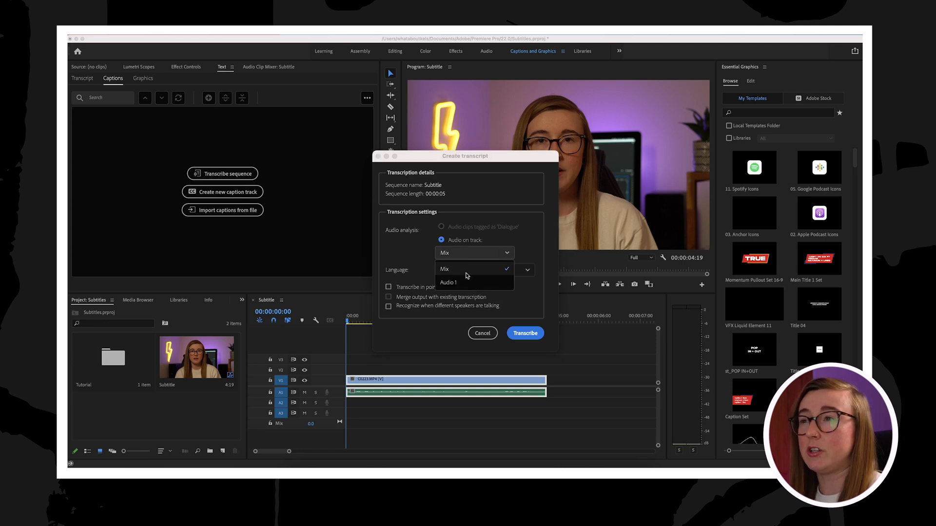
pyautogui.moveTo(499, 282)
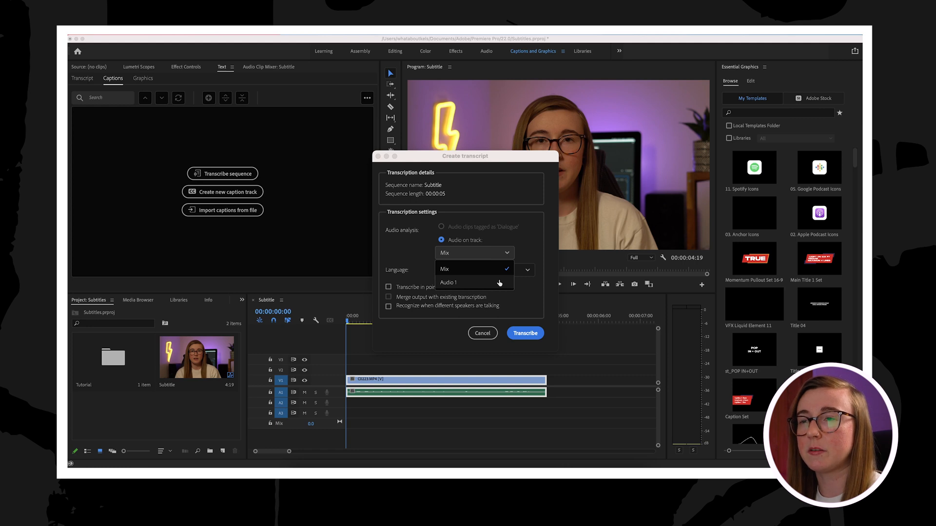
pyautogui.moveTo(493, 284)
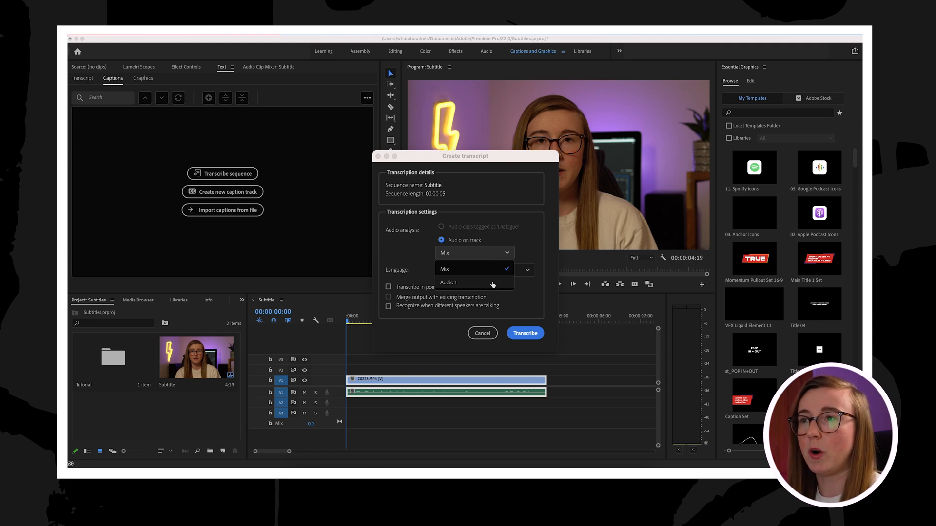
pyautogui.click(449, 283)
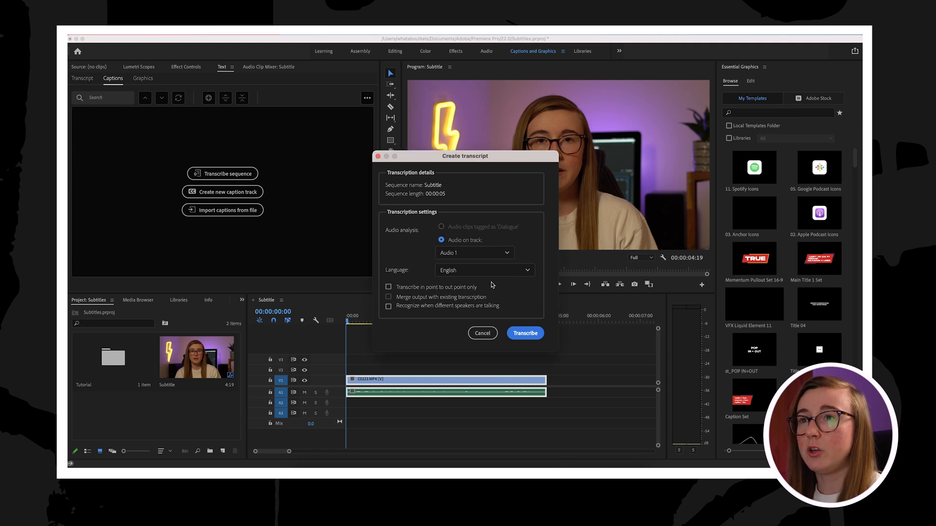
pyautogui.moveTo(401, 276)
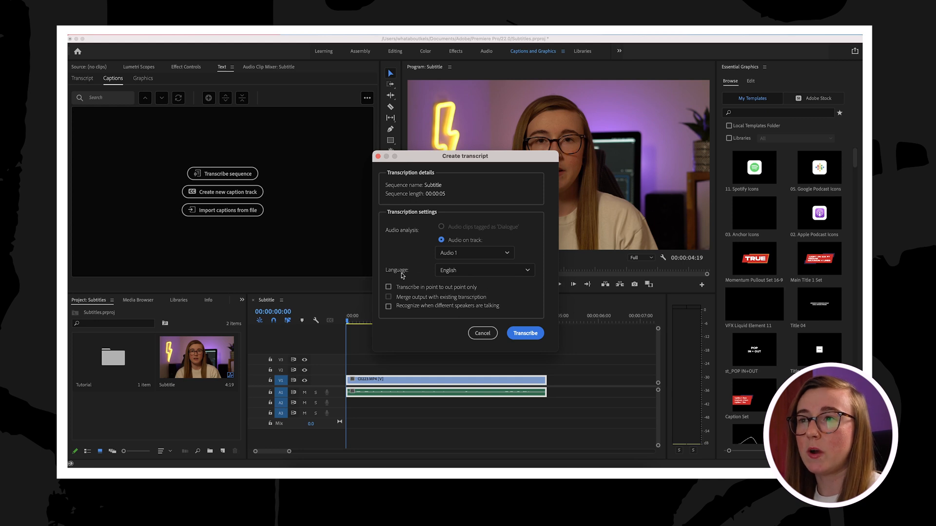
pyautogui.click(484, 269)
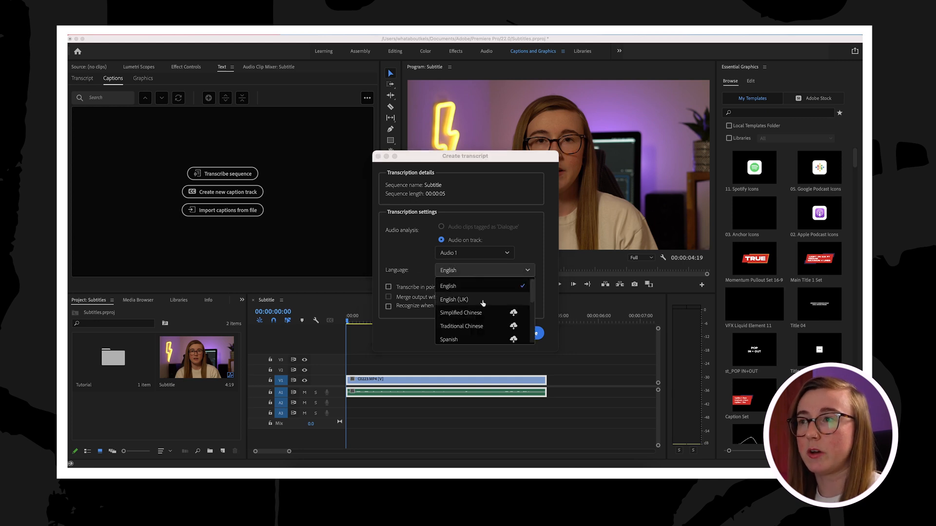
pyautogui.scroll(-3)
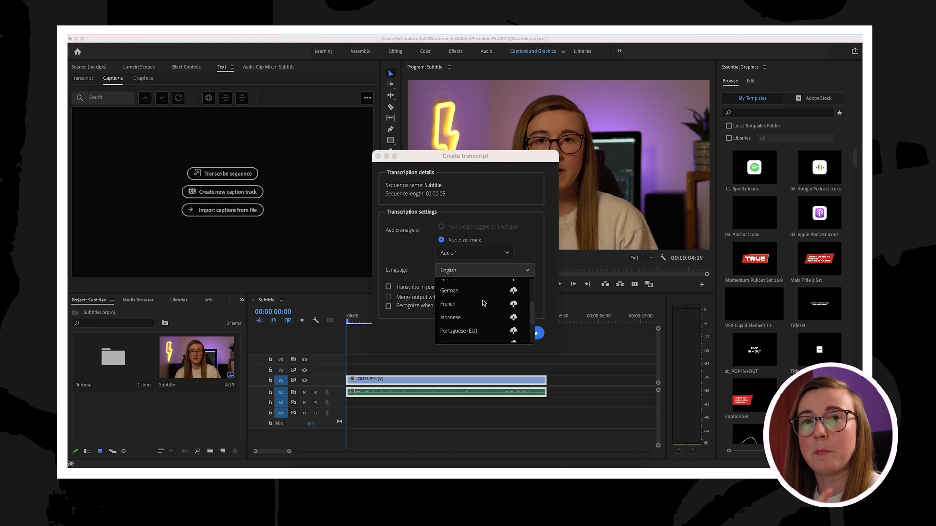
pyautogui.scroll(3)
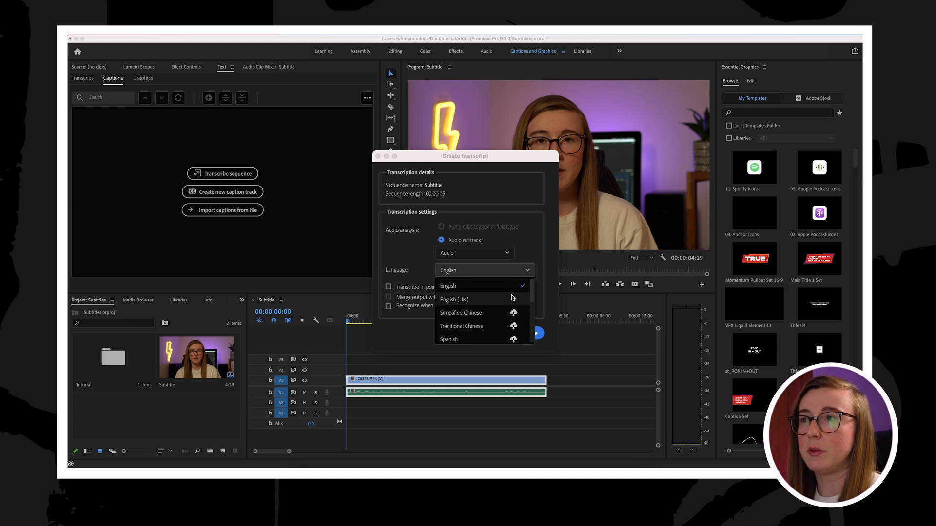
pyautogui.click(447, 286)
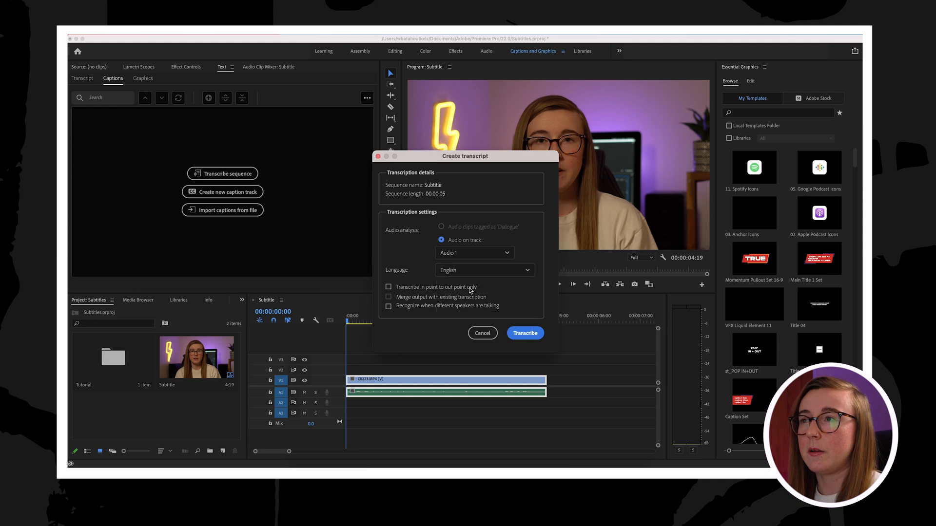
pyautogui.moveTo(445, 292)
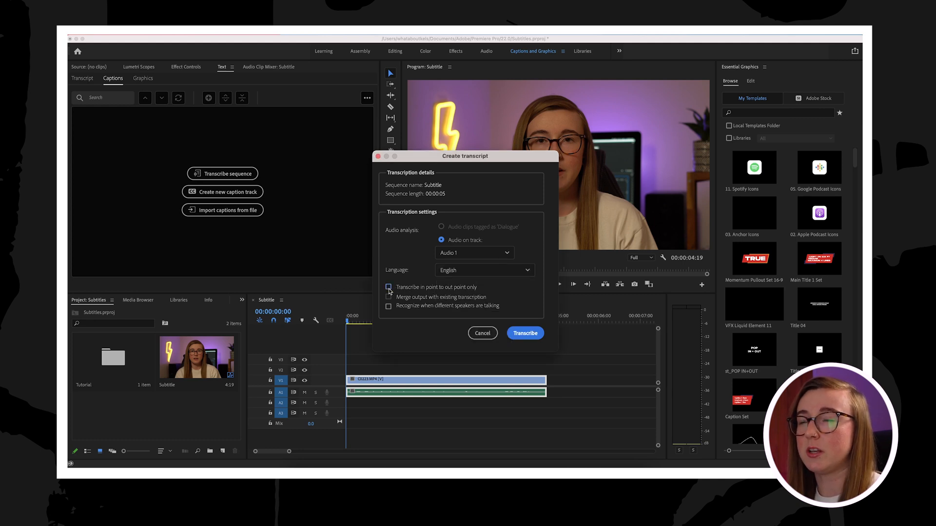
pyautogui.click(389, 287)
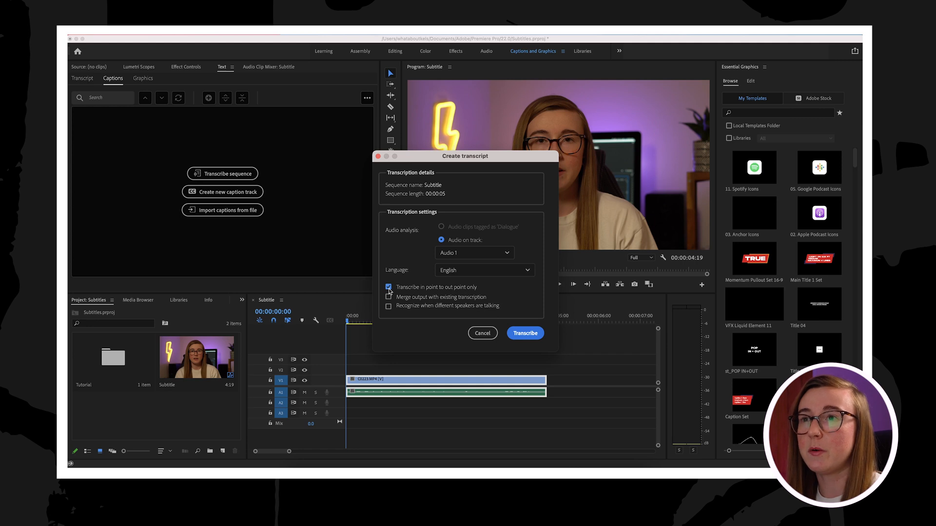
pyautogui.click(388, 288)
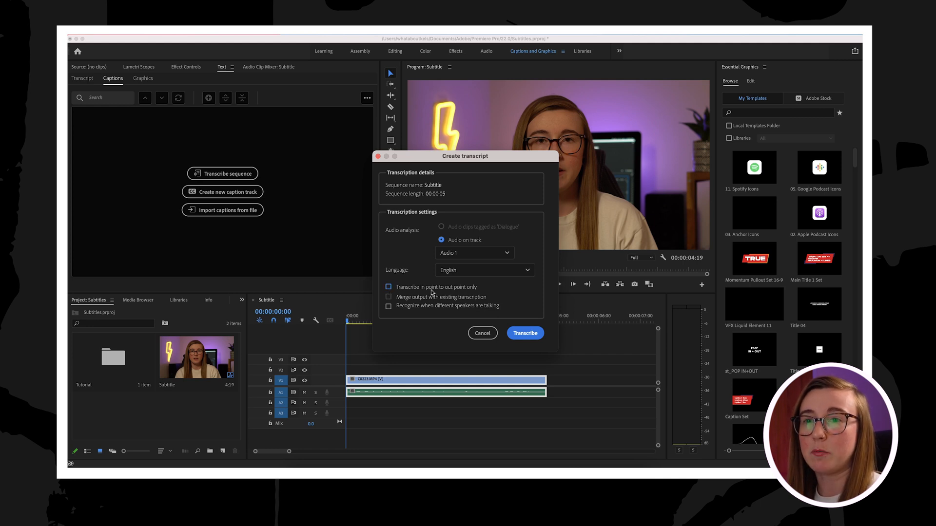
pyautogui.moveTo(484, 295)
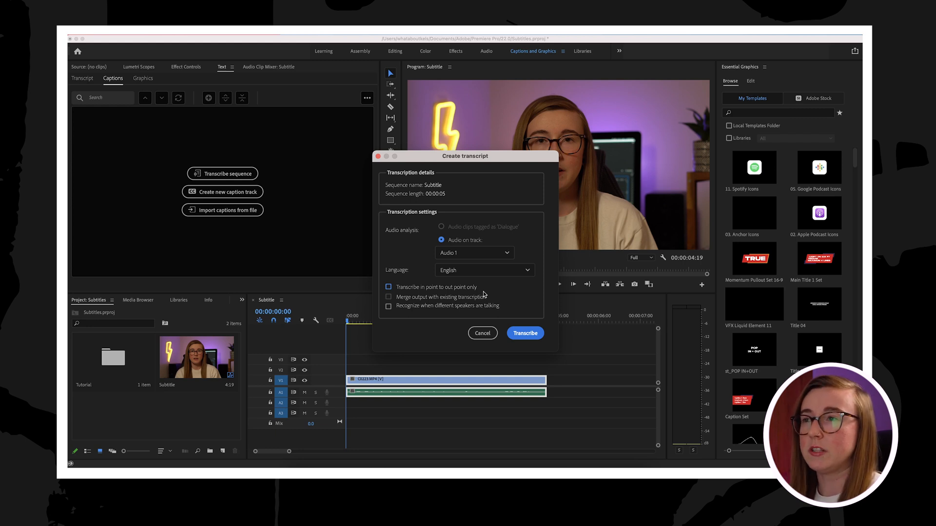
pyautogui.moveTo(426, 292)
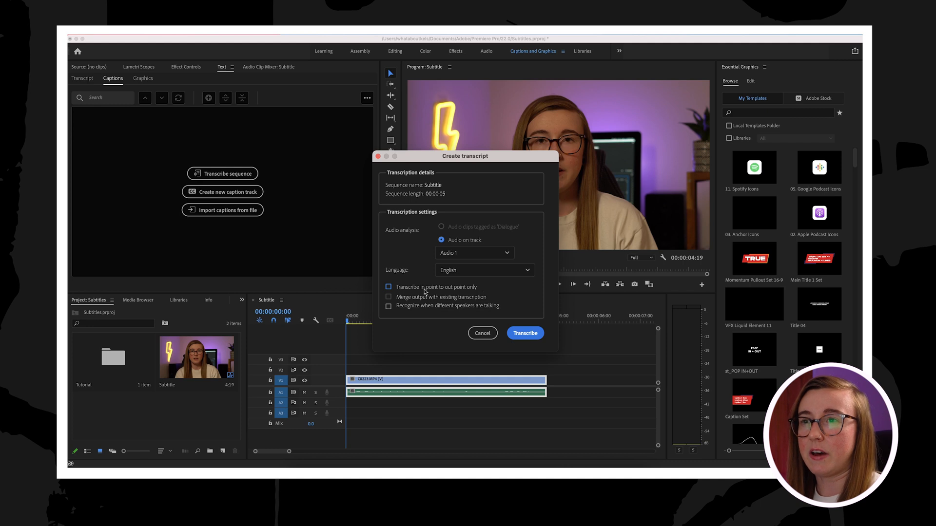
pyautogui.moveTo(524, 333)
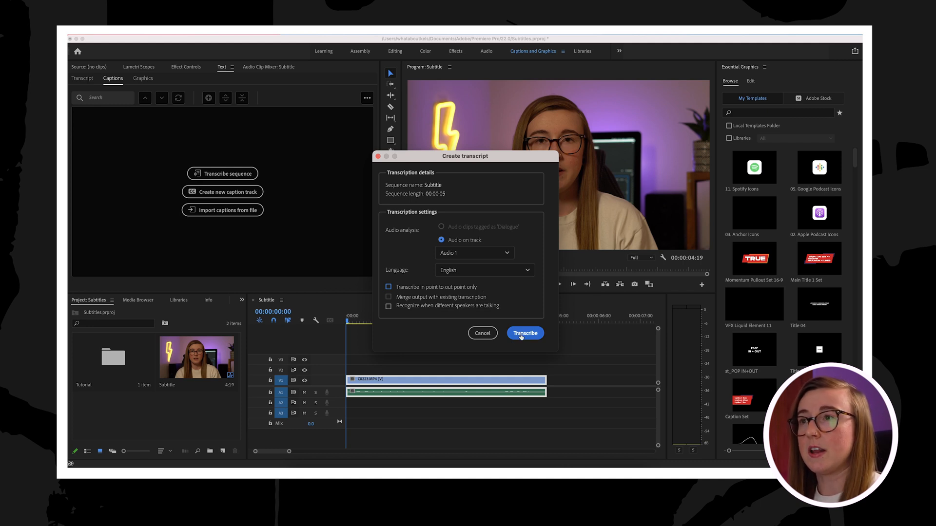
# Step: Run Transcribe to generate the speaker's opening sentence in the Transcript tab
pyautogui.click(524, 333)
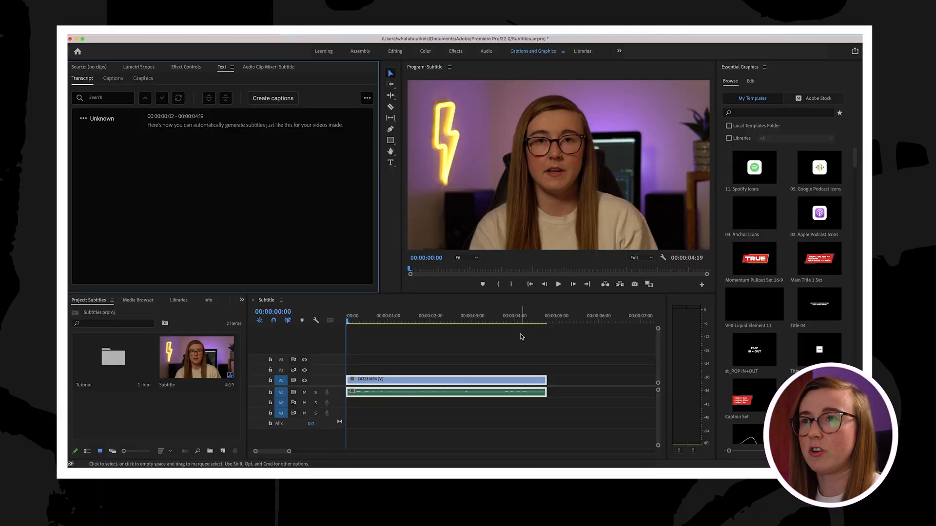
pyautogui.moveTo(218, 137)
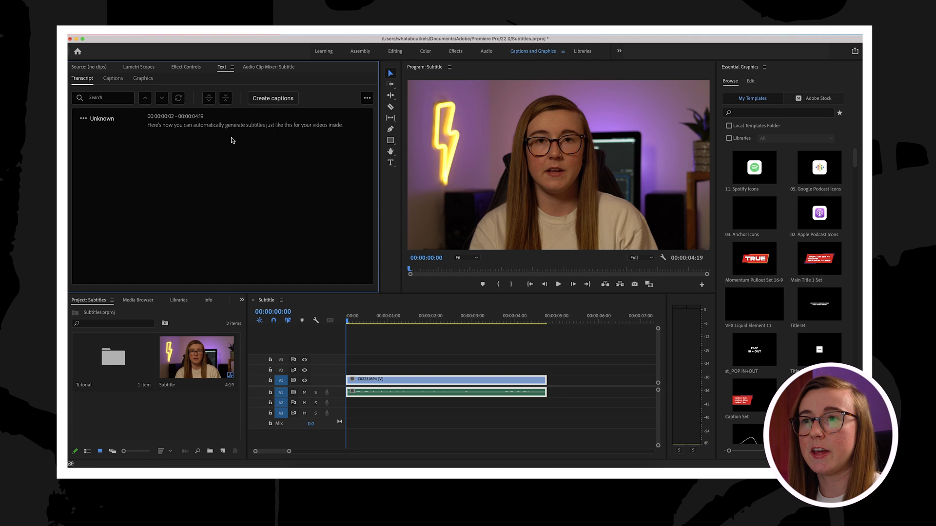
pyautogui.moveTo(257, 135)
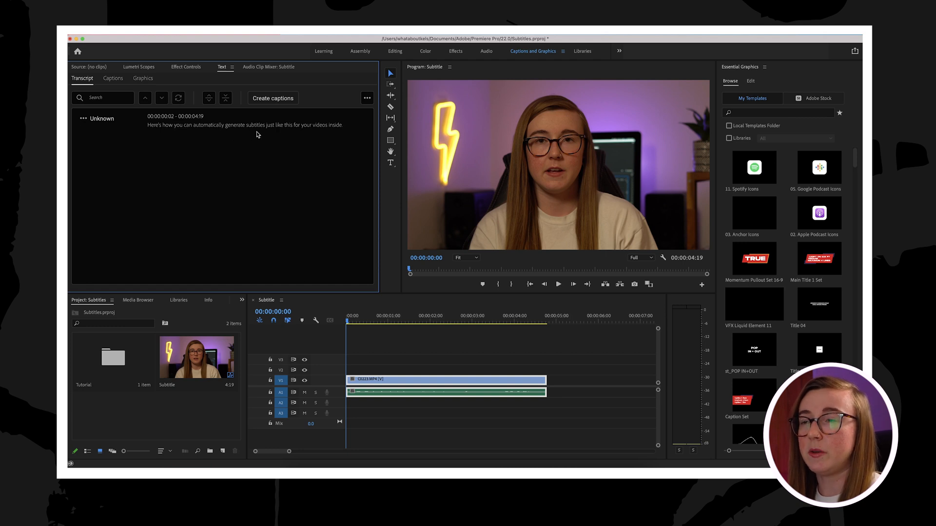
# Step: Edit the transcript sentence so it ends with 'Premiere Pro!'
pyautogui.doubleClick(158, 125)
pyautogui.write(' Premiere Pro')
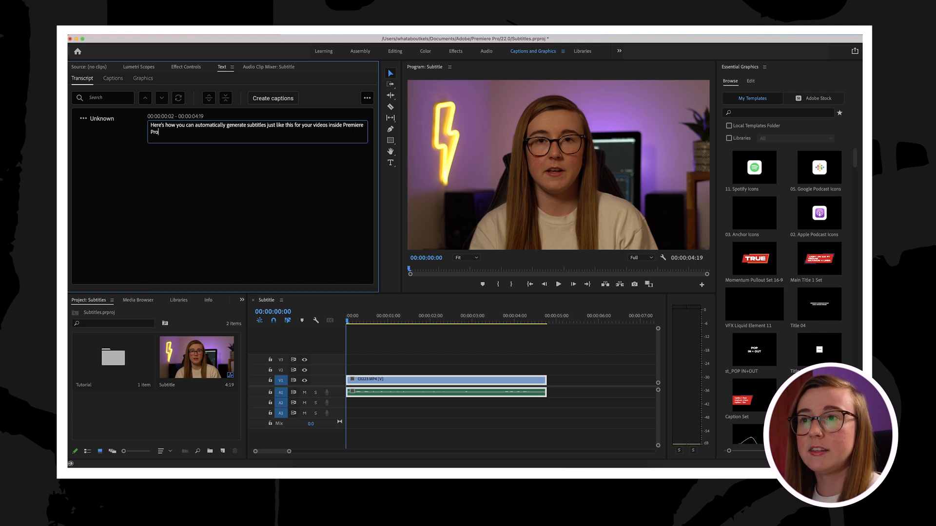
pyautogui.write('!')
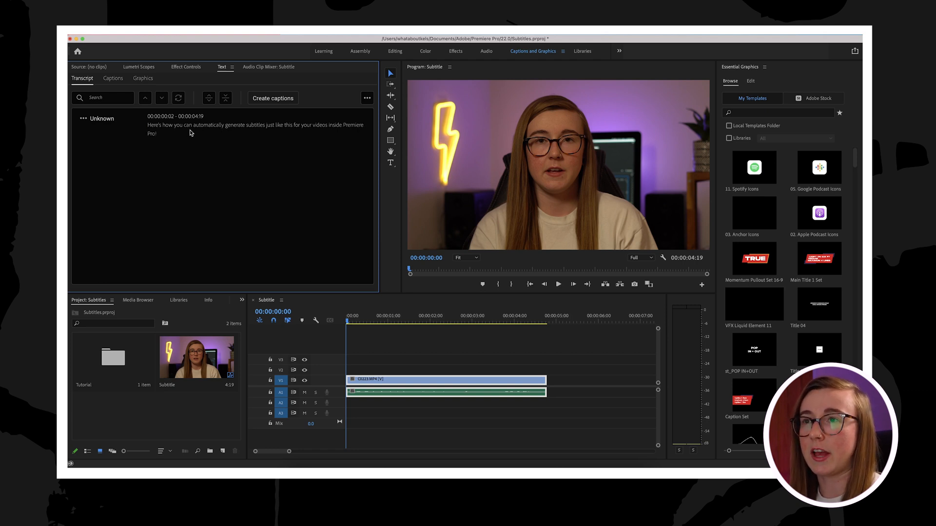
# Step: Create captions from the transcript with Lines set to Single
pyautogui.click(273, 98)
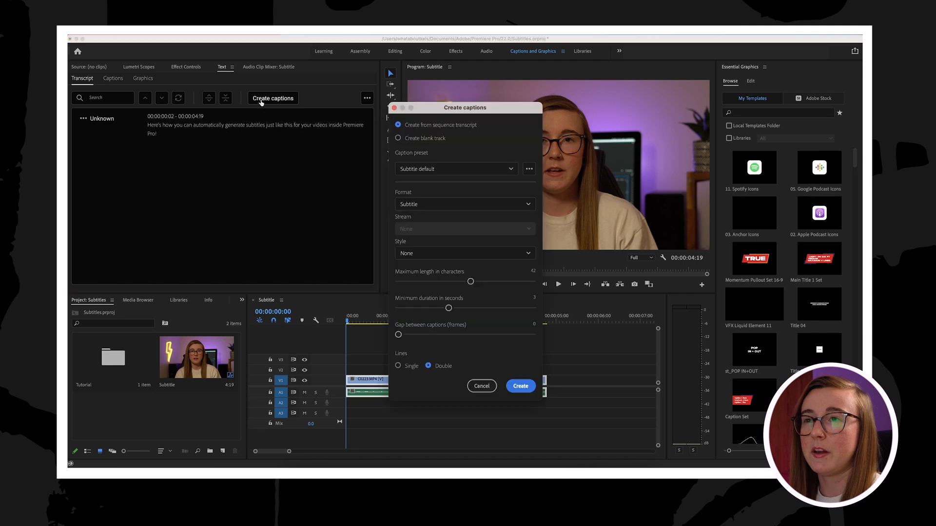
pyautogui.moveTo(374, 159)
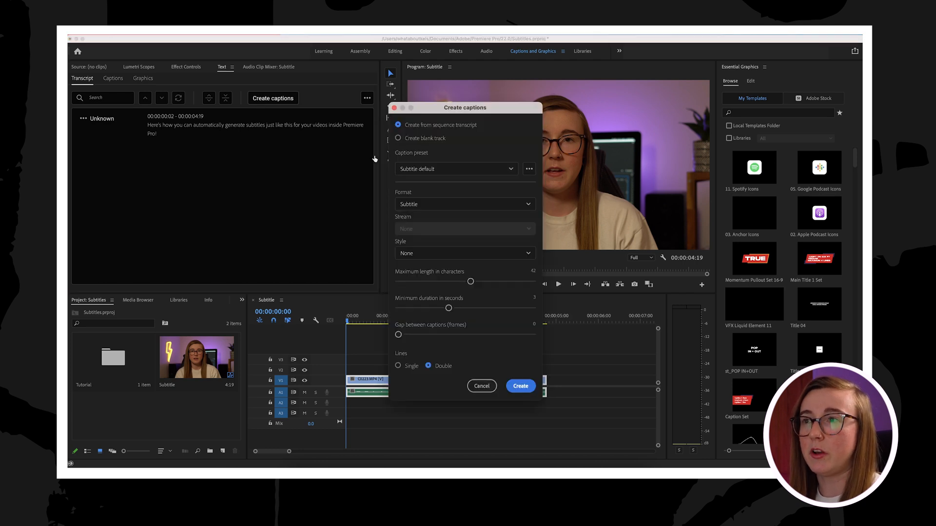
pyautogui.moveTo(489, 182)
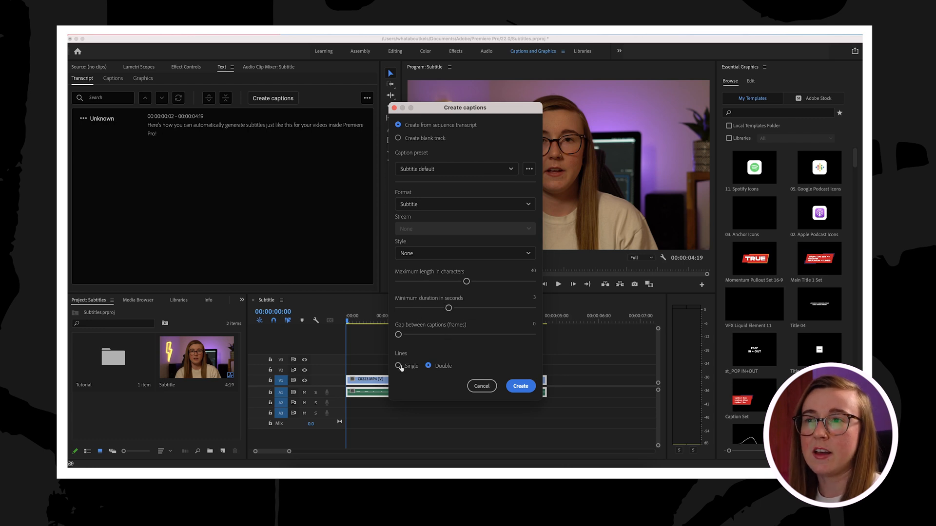
pyautogui.click(399, 366)
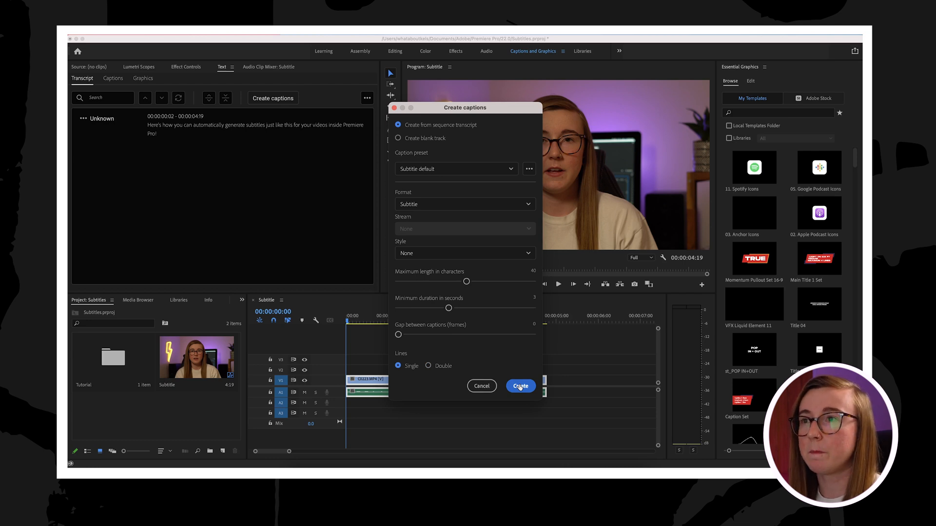
pyautogui.click(520, 386)
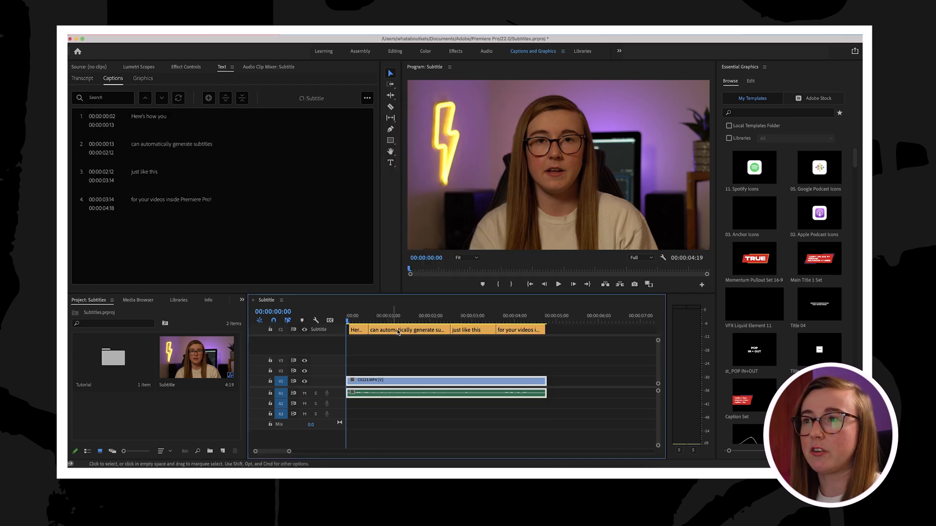
# Step: Play the sequence from the start, jump to the first two captions, and open caption options
pyautogui.click(357, 322)
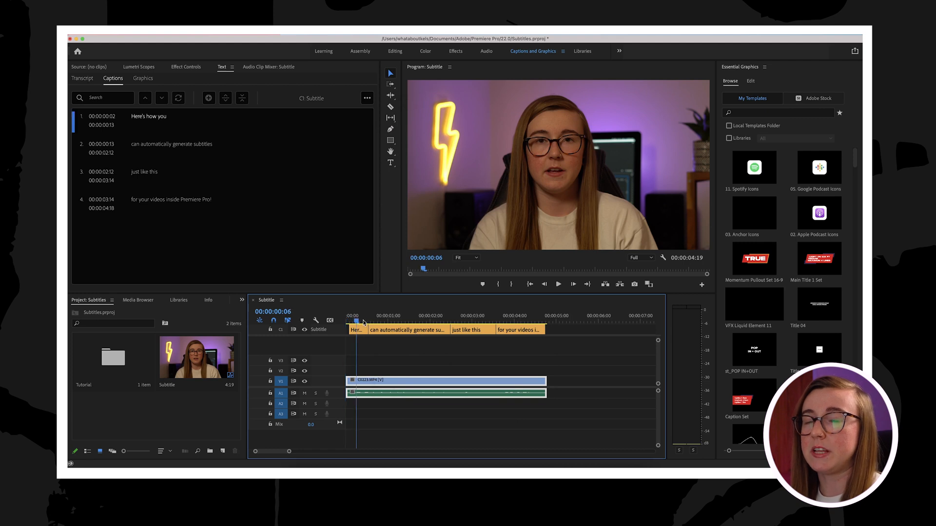
pyautogui.click(525, 315)
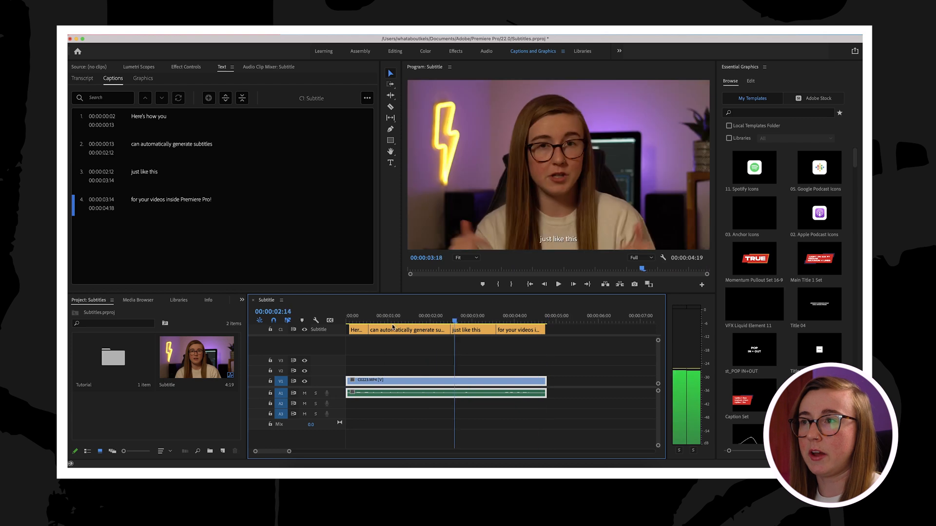
pyautogui.click(351, 321)
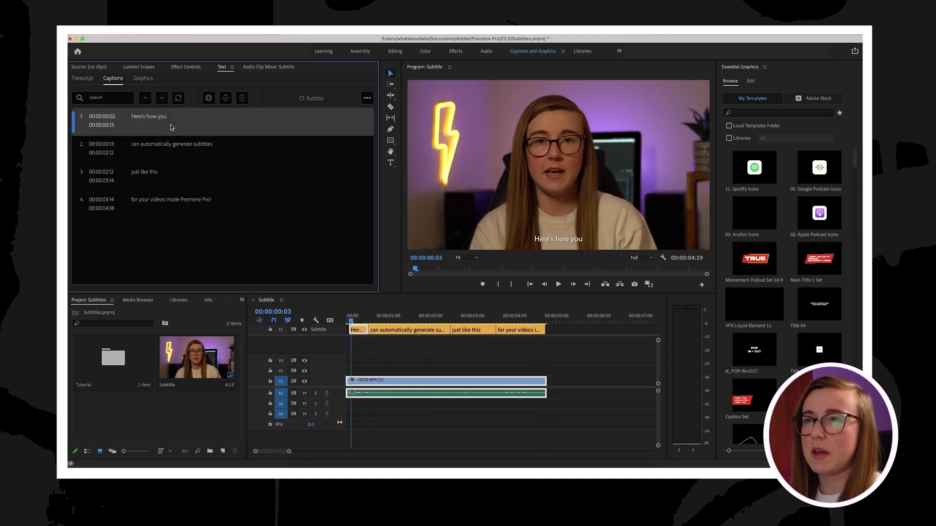
pyautogui.click(173, 148)
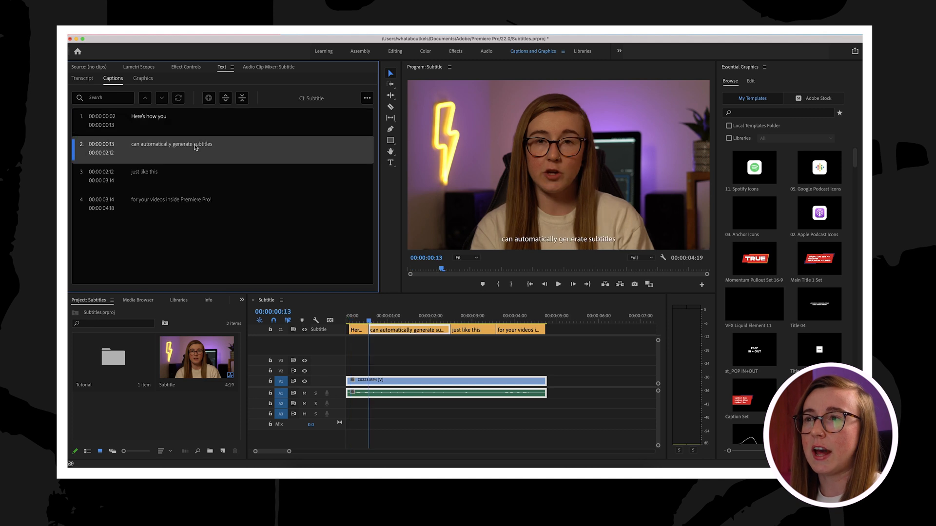
pyautogui.moveTo(226, 98)
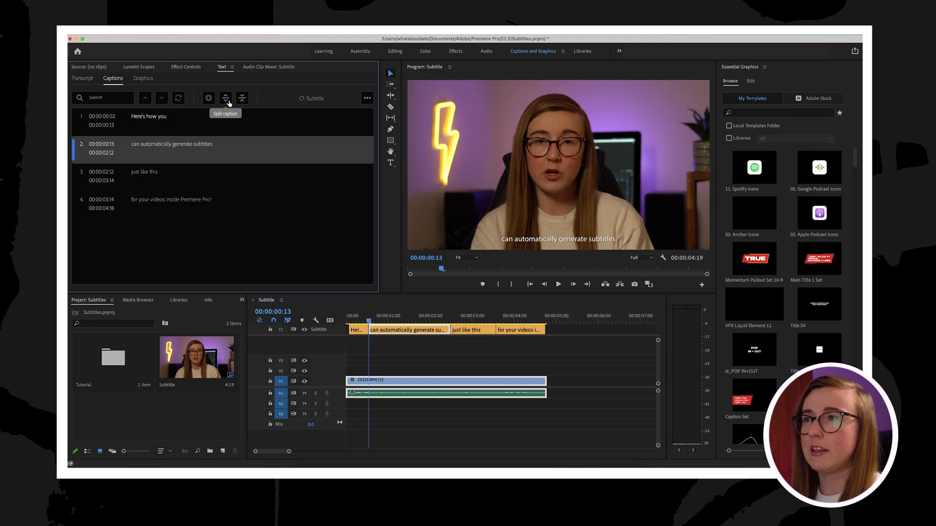
pyautogui.moveTo(366, 103)
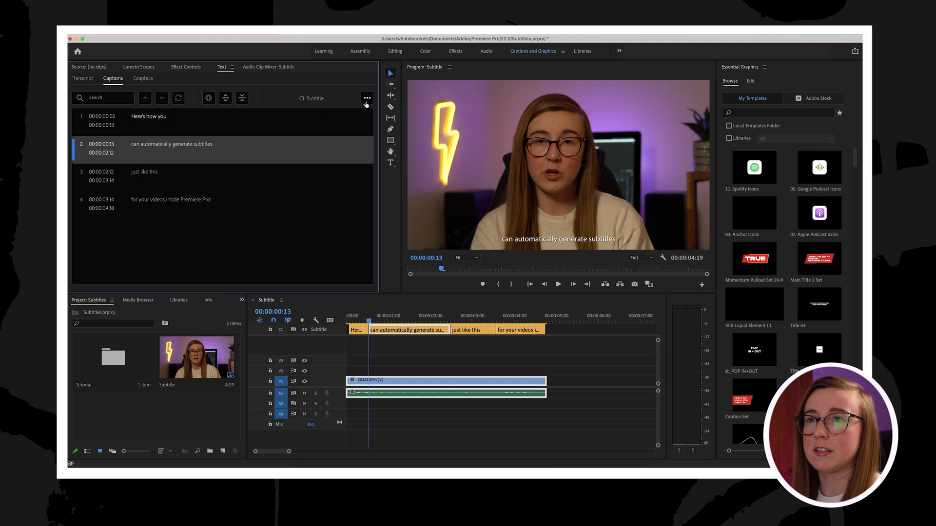
pyautogui.click(367, 97)
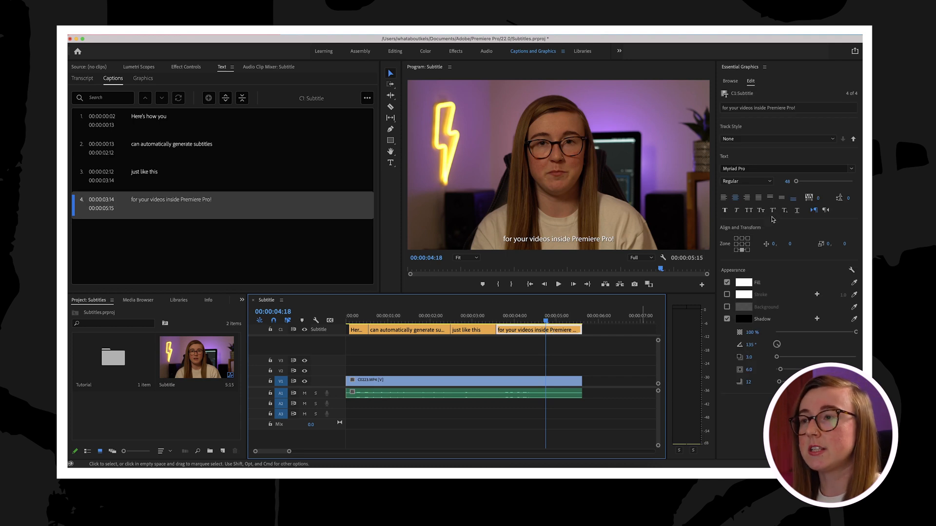
pyautogui.moveTo(788, 217)
pyautogui.write('mo')
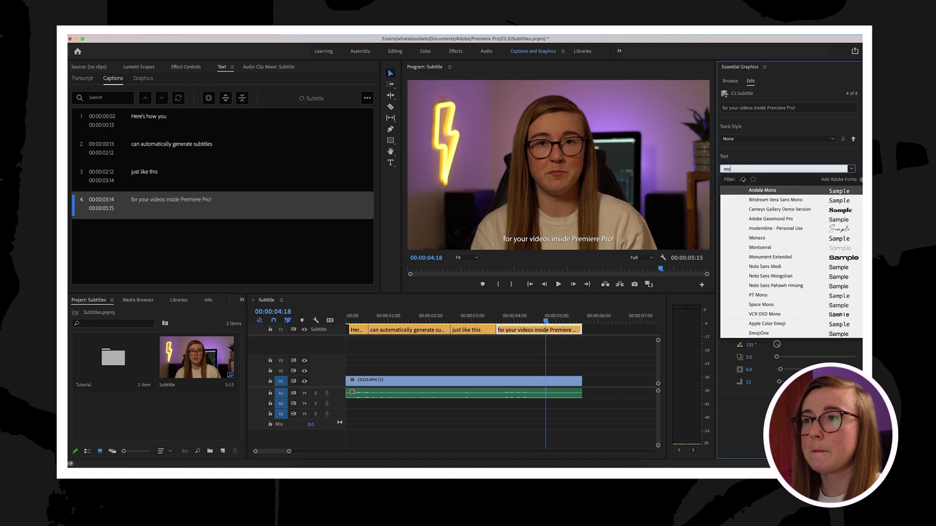
# Step: Style the caption as Montserrat Bold with a black stroke and background enabled
pyautogui.click(760, 247)
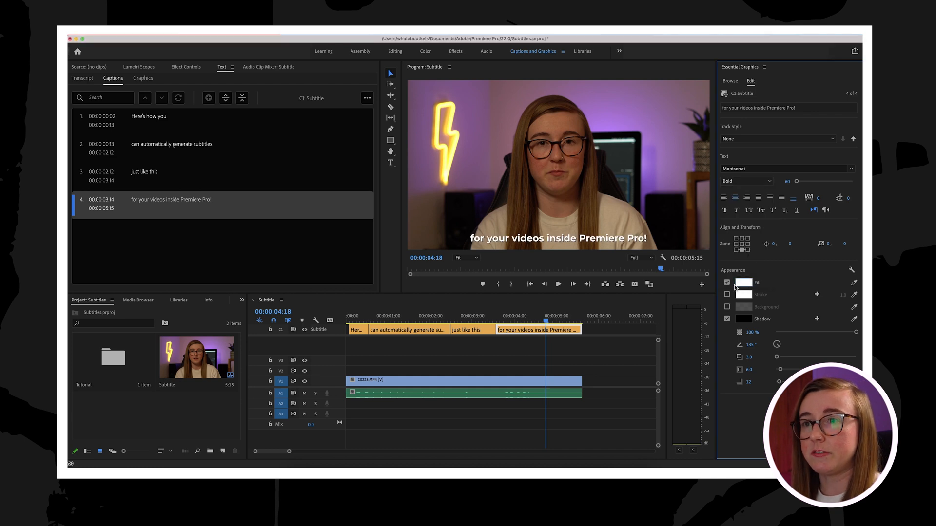
pyautogui.click(744, 294)
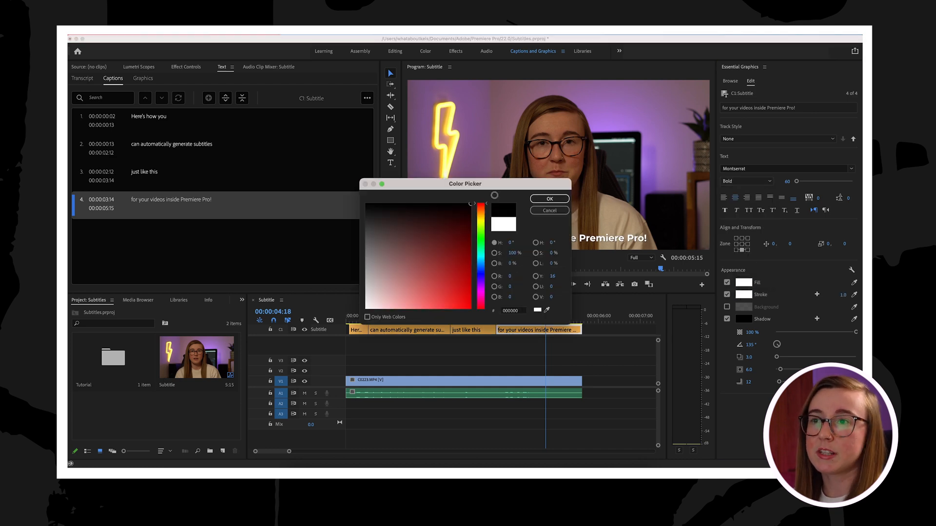
pyautogui.click(548, 198)
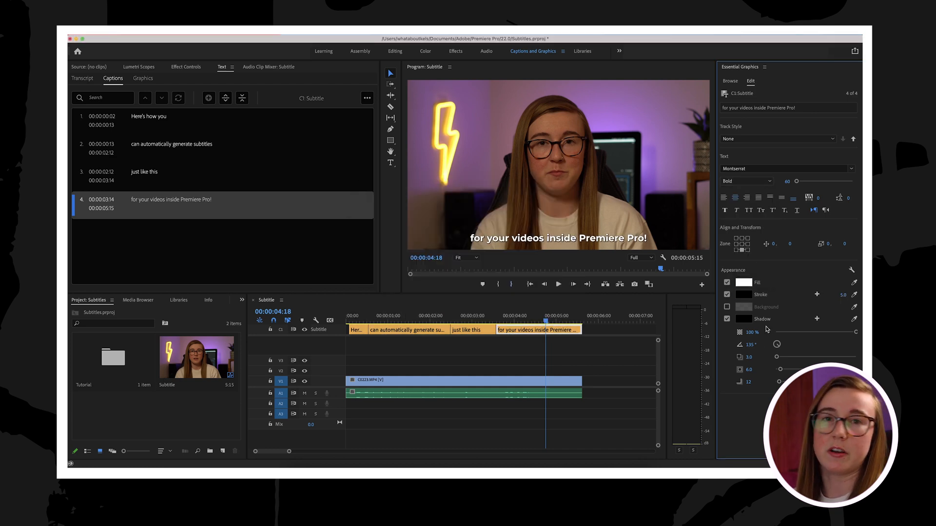
pyautogui.click(726, 307)
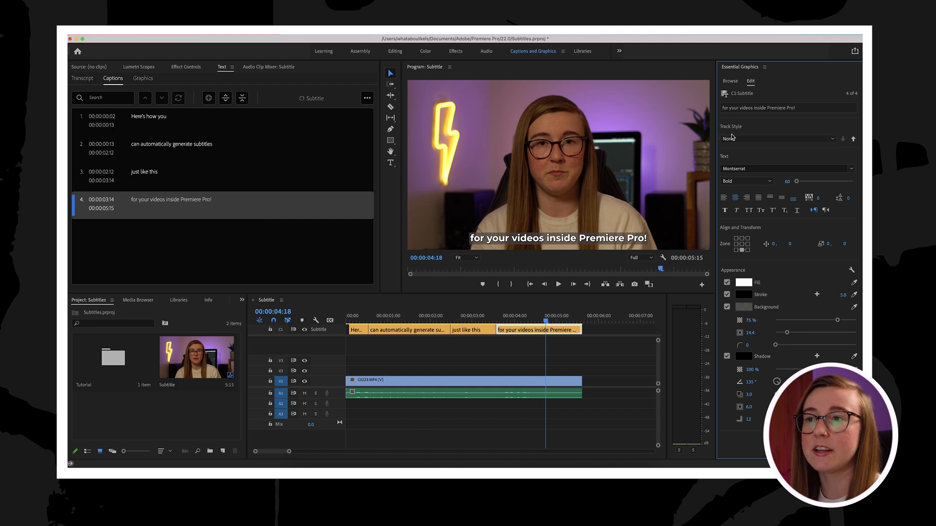
# Step: Create a track style named 'subtitles' and apply it to the caption track
pyautogui.click(777, 139)
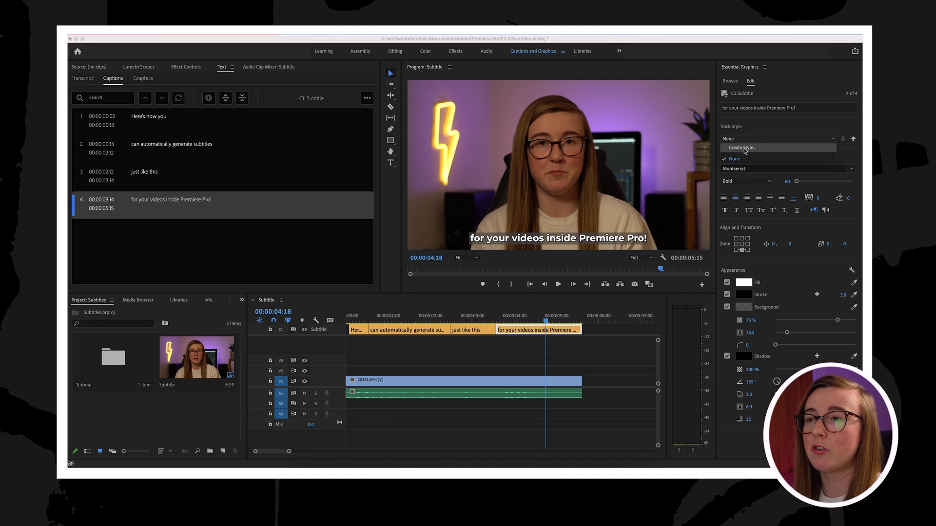
pyautogui.click(740, 147)
pyautogui.write('subtitles')
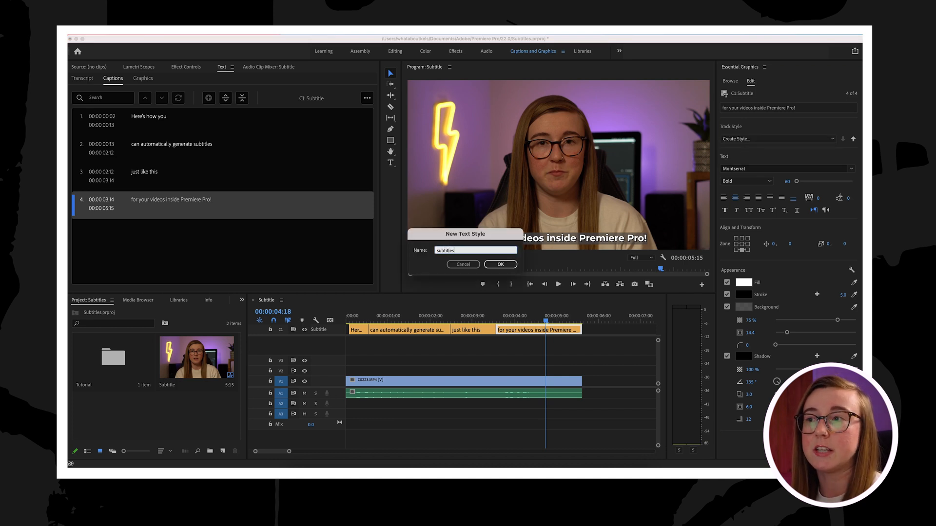
pyautogui.click(500, 264)
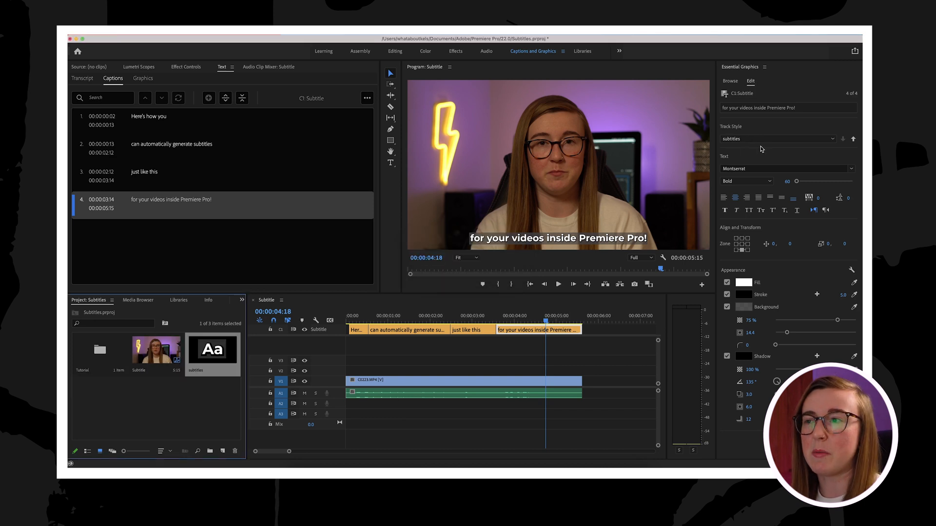
pyautogui.click(776, 138)
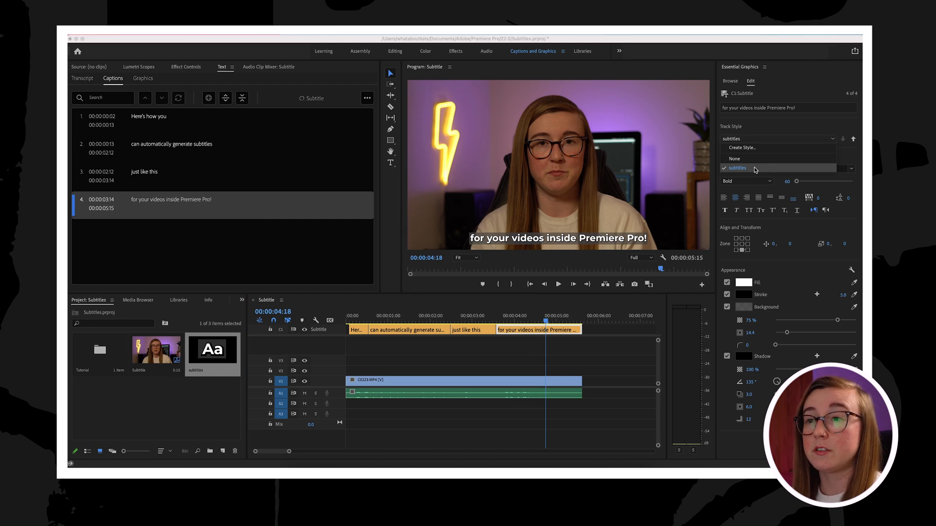
pyautogui.click(737, 167)
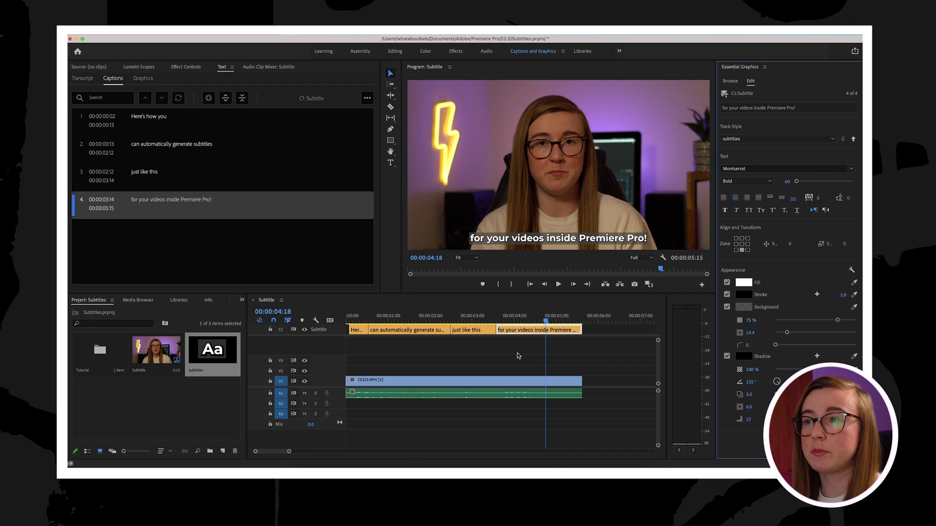
pyautogui.click(347, 322)
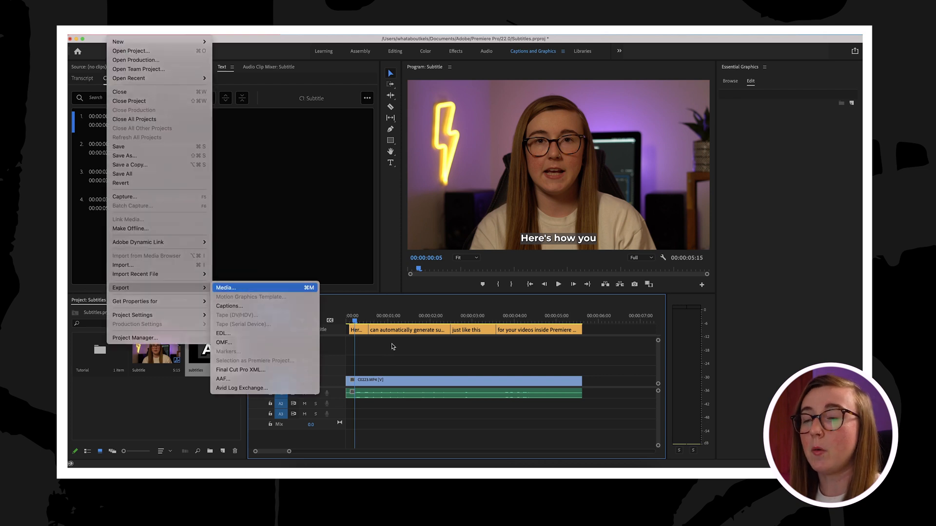
# Step: Export the sequence as H.264 Subtitle.mp4 with captions burned into the video
pyautogui.click(225, 288)
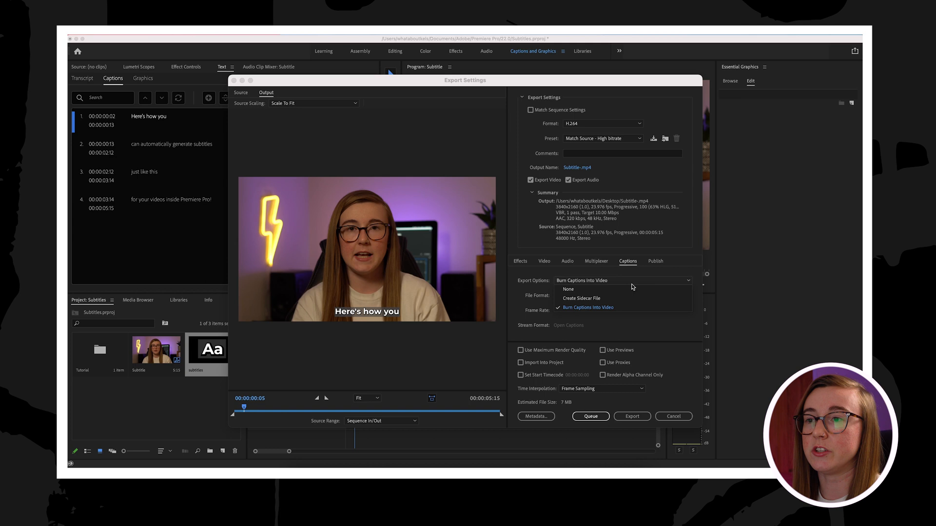
pyautogui.moveTo(604, 298)
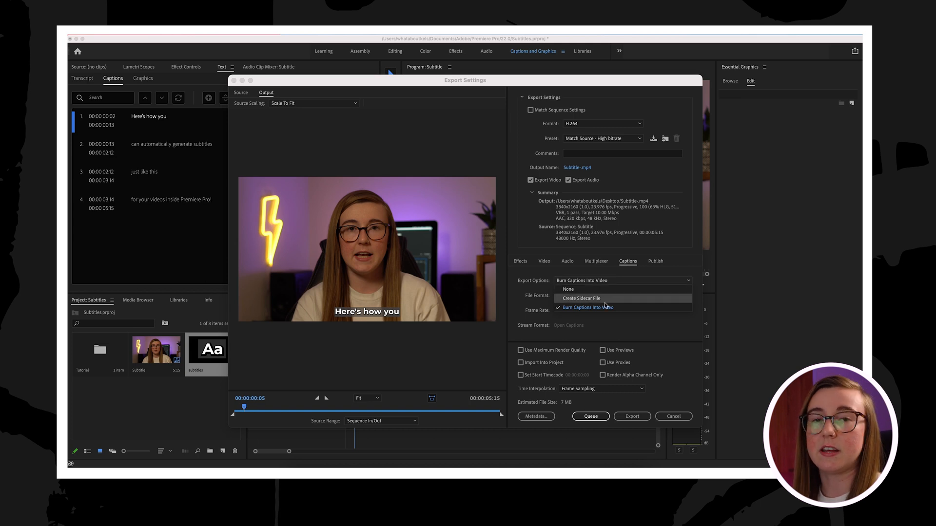
pyautogui.click(588, 308)
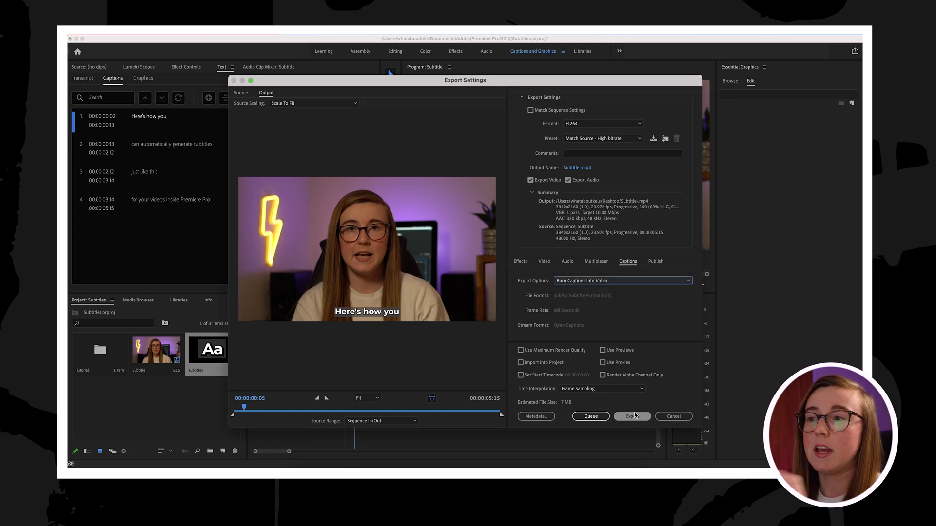
pyautogui.click(632, 416)
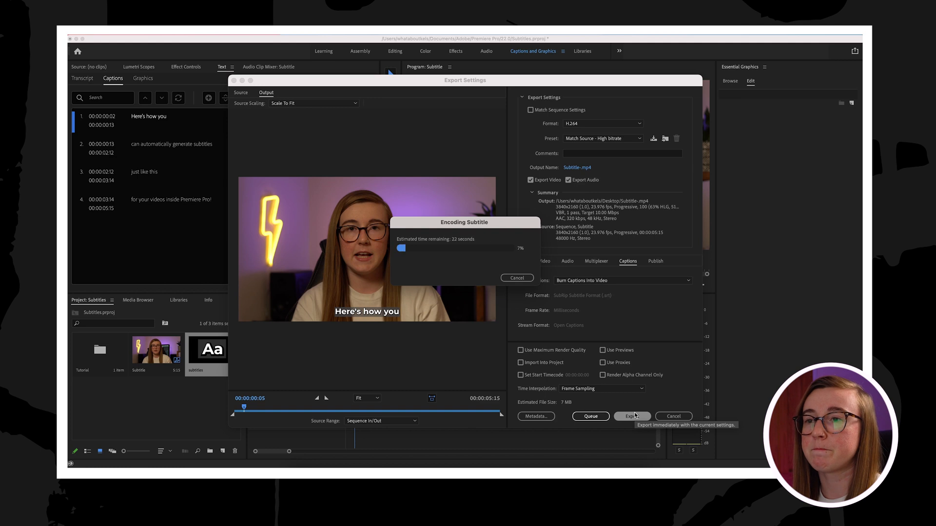